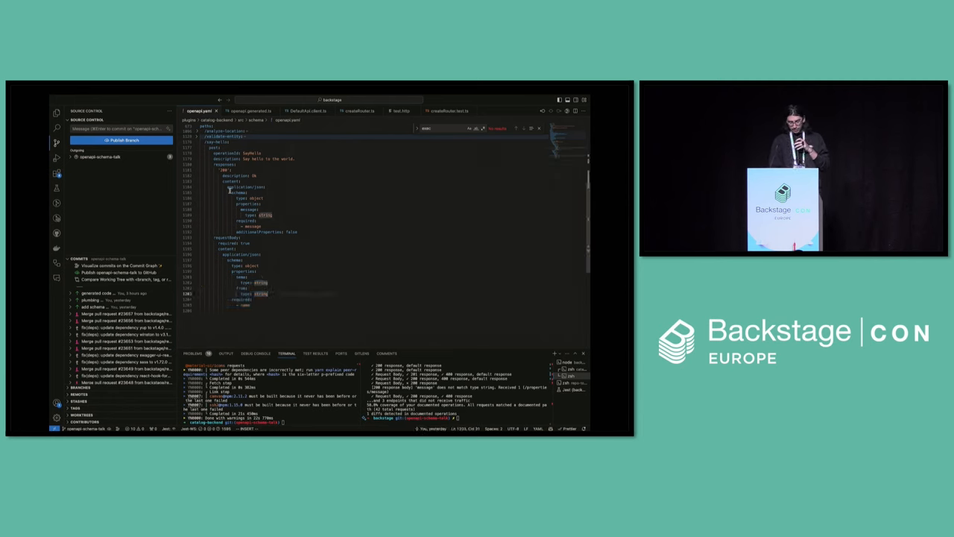
# Generate the say-hello server and catalog-client code with backstage-repo-tools
pyautogui.moveTo(238, 193); pyautogui.dragTo(294, 231)
pyautogui.write('yarn backstage-repo-tools package schema openapi generate --server --client-package packages/catalog-client')
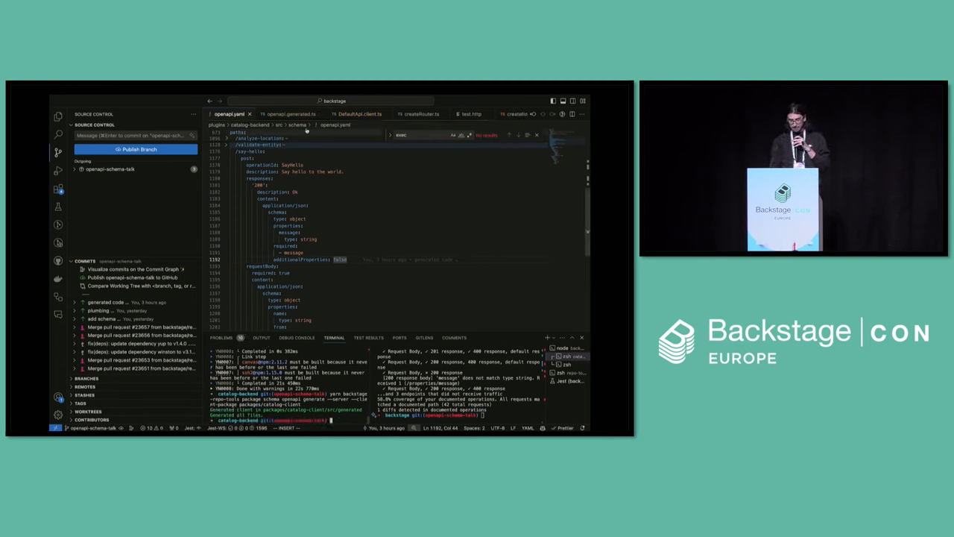
# Review openapi.generated.ts, SayHello200Response.model.ts and the DefaultApi client's sayHello method
pyautogui.click(287, 113)
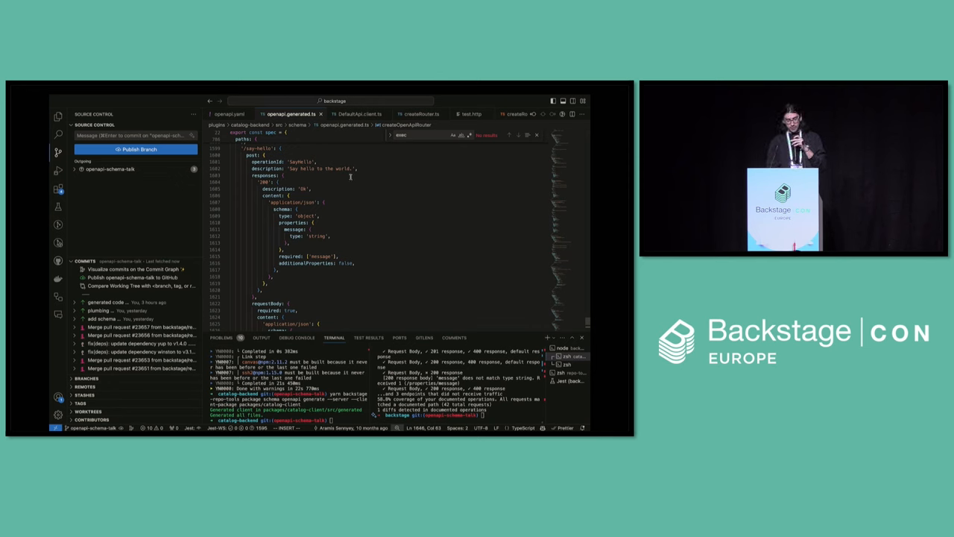
pyautogui.click(356, 114)
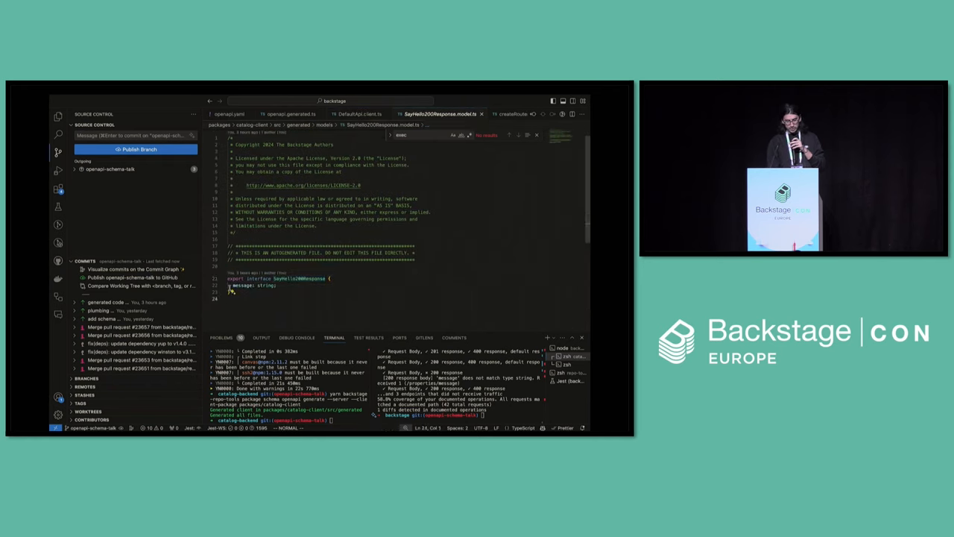
pyautogui.click(357, 113)
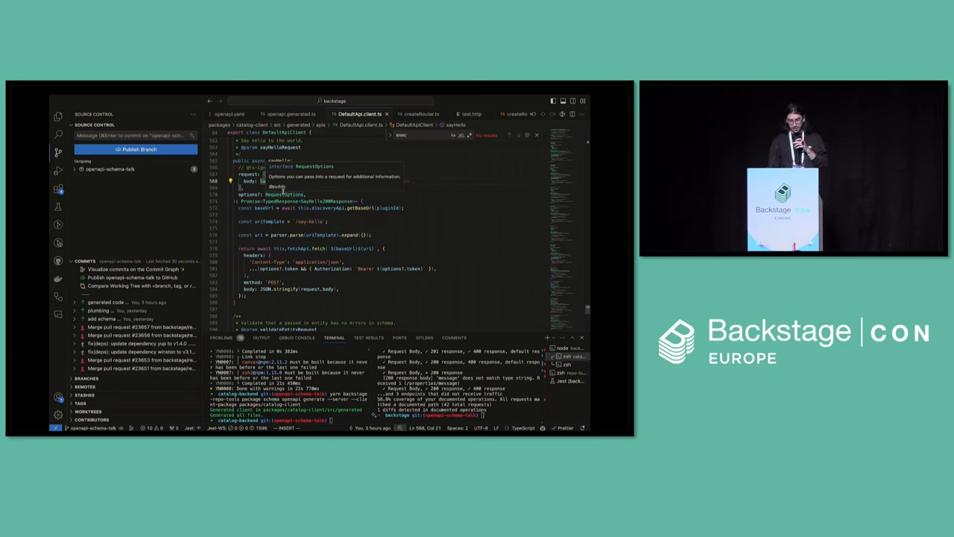
# Inspect the /say-hello route in createRouter.ts and HelloService's sayHello message
pyautogui.click(419, 114)
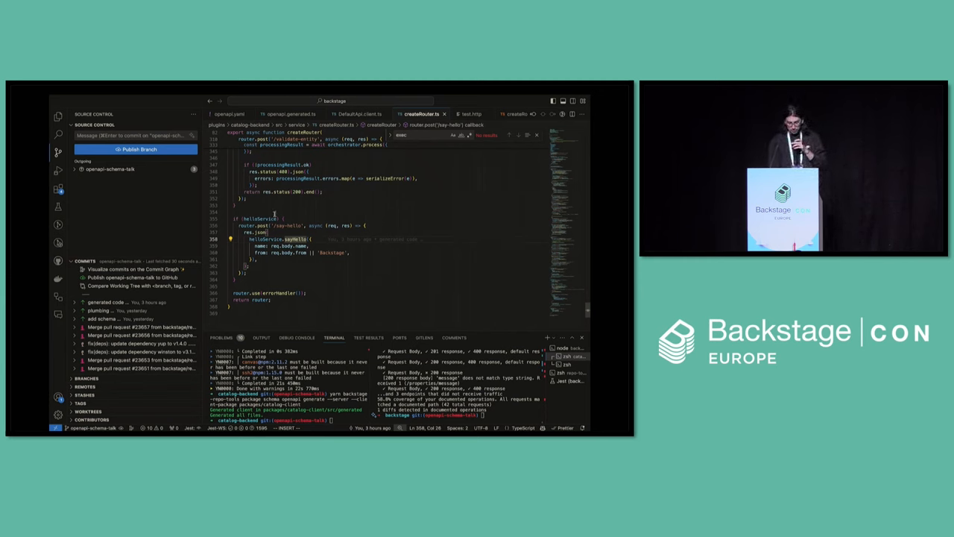
pyautogui.doubleClick(289, 226)
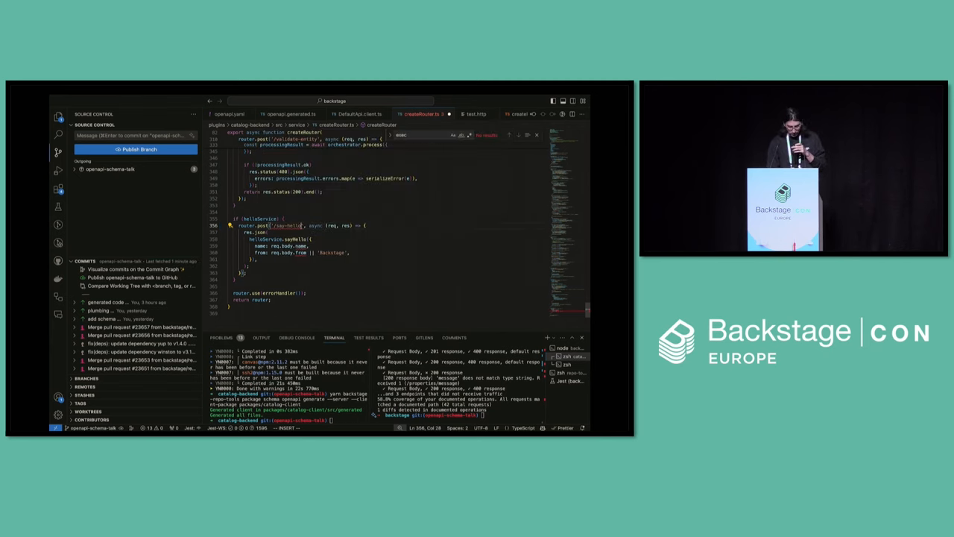
pyautogui.doubleClick(299, 246)
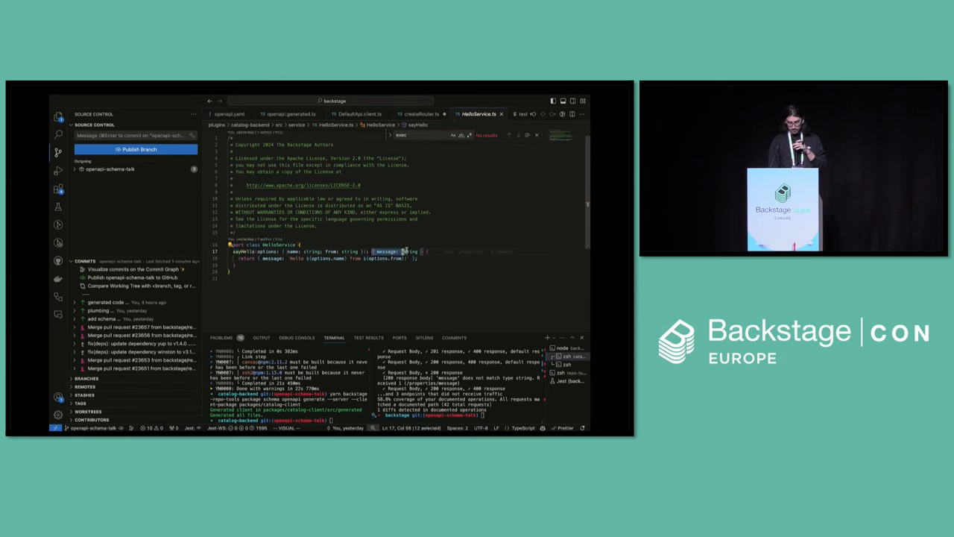
# Send the empty-body POST to /api/catalog/say-hello from test.http
pyautogui.click(421, 113)
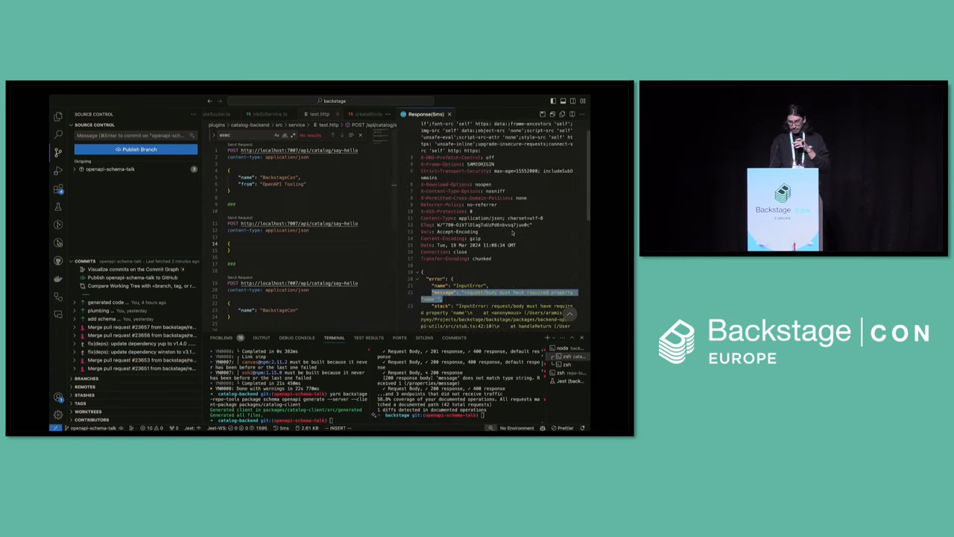
pyautogui.scroll(-3)
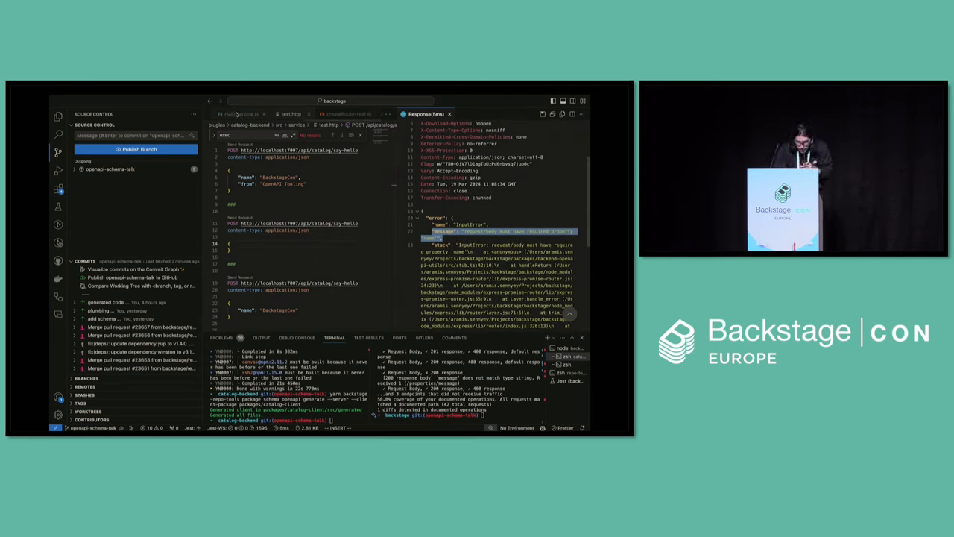
# Scroll through the say-hello 200-response tests in createRouter.test.ts
pyautogui.click(304, 113)
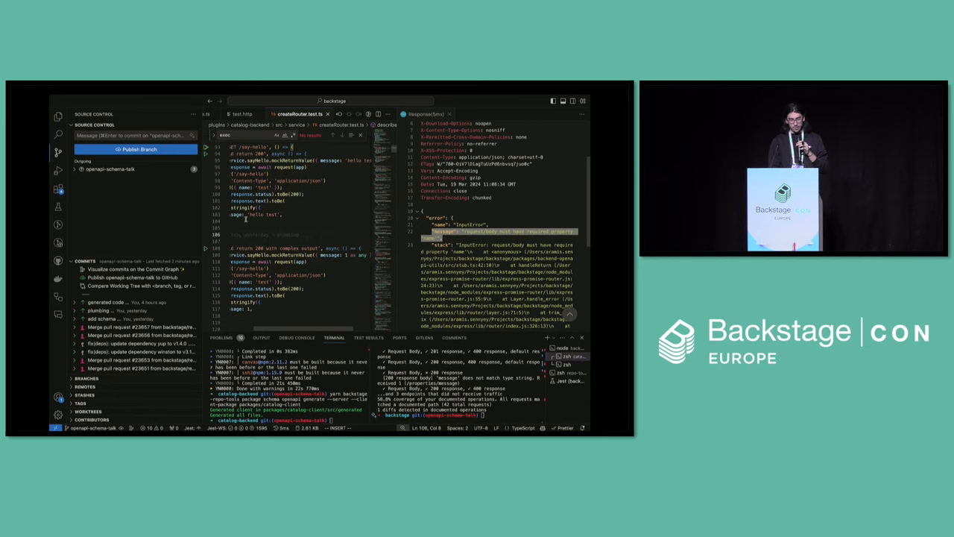
pyautogui.scroll(-3)
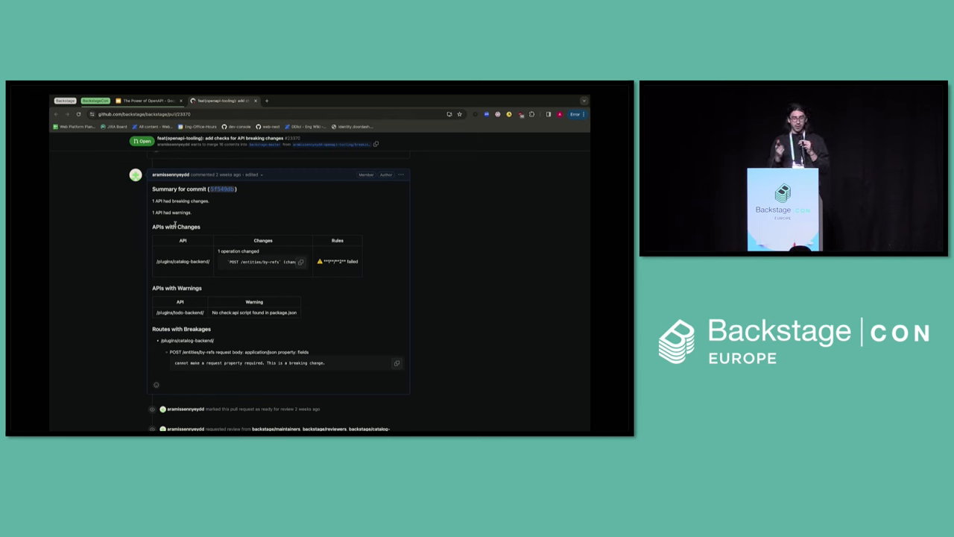
pyautogui.moveTo(196, 246)
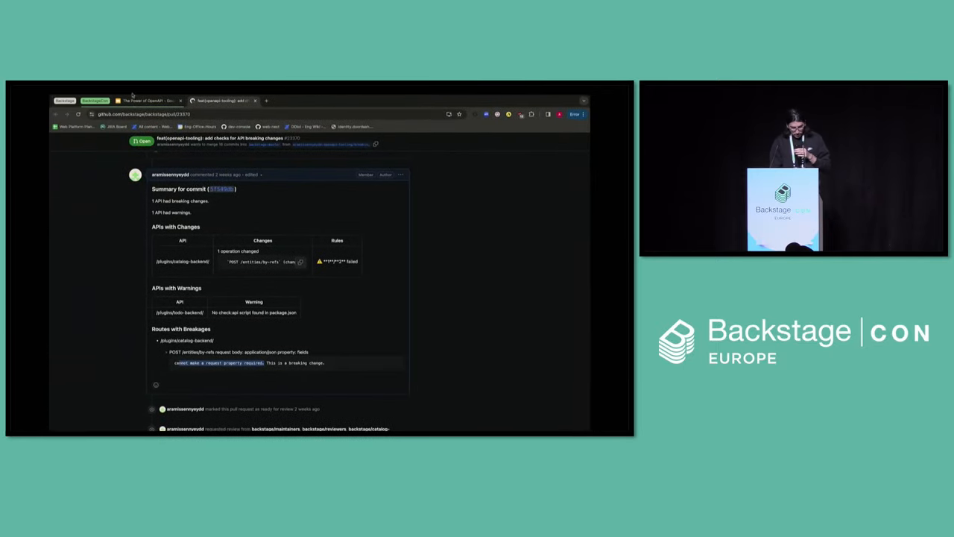
# Switch from the pull request back to the presentation tab
pyautogui.click(147, 100)
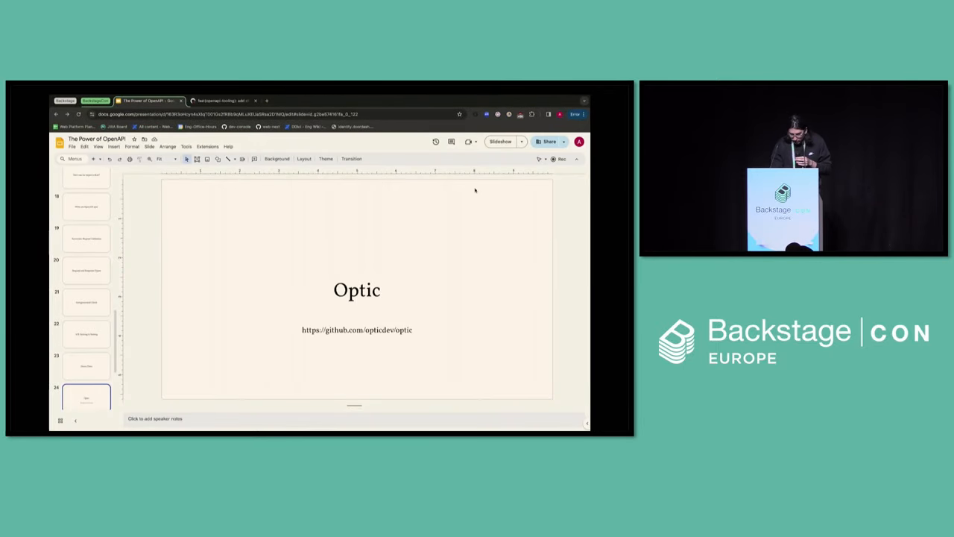
# Present the slideshow and advance to the final getting-started slide with QR code
pyautogui.click(500, 141)
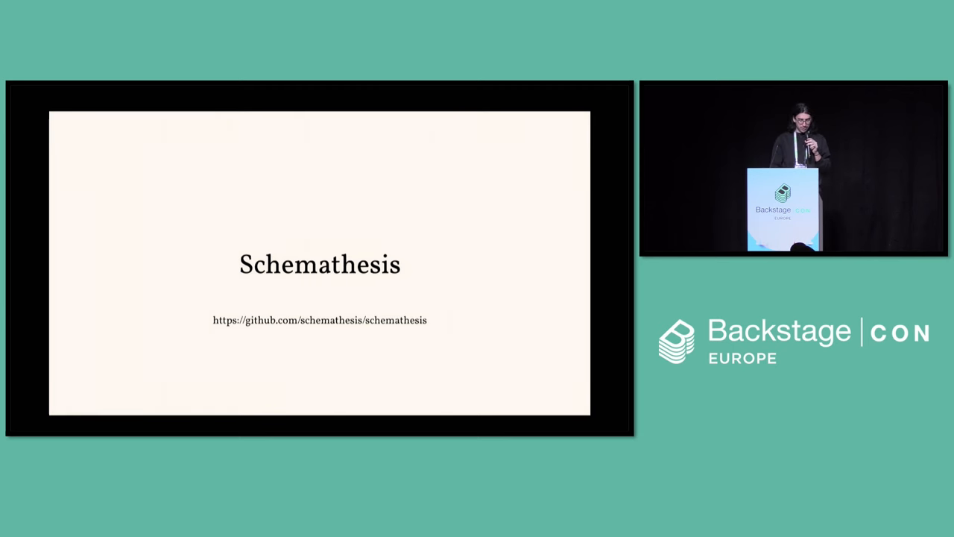
pyautogui.press('Right')
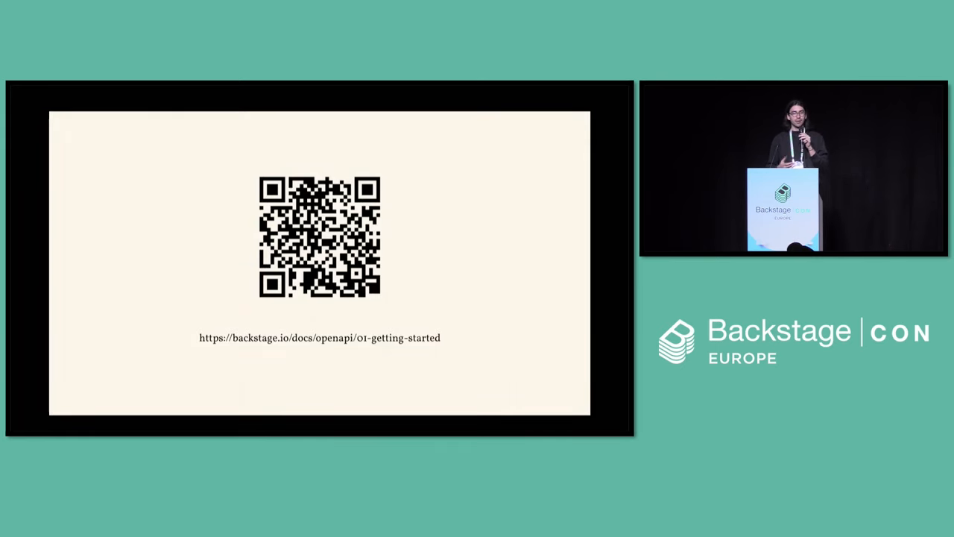